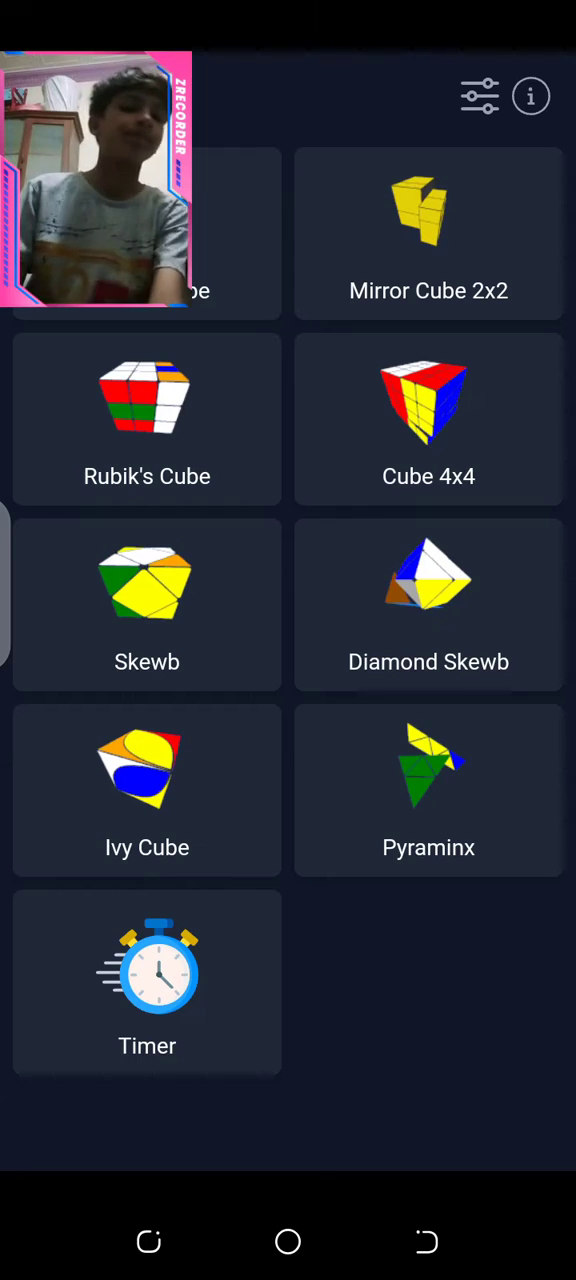
Open the Timer from the puzzle selection screen, showing a scramble and 0.00 clock
{"action": "left_click", "coordinate": [148, 418]}
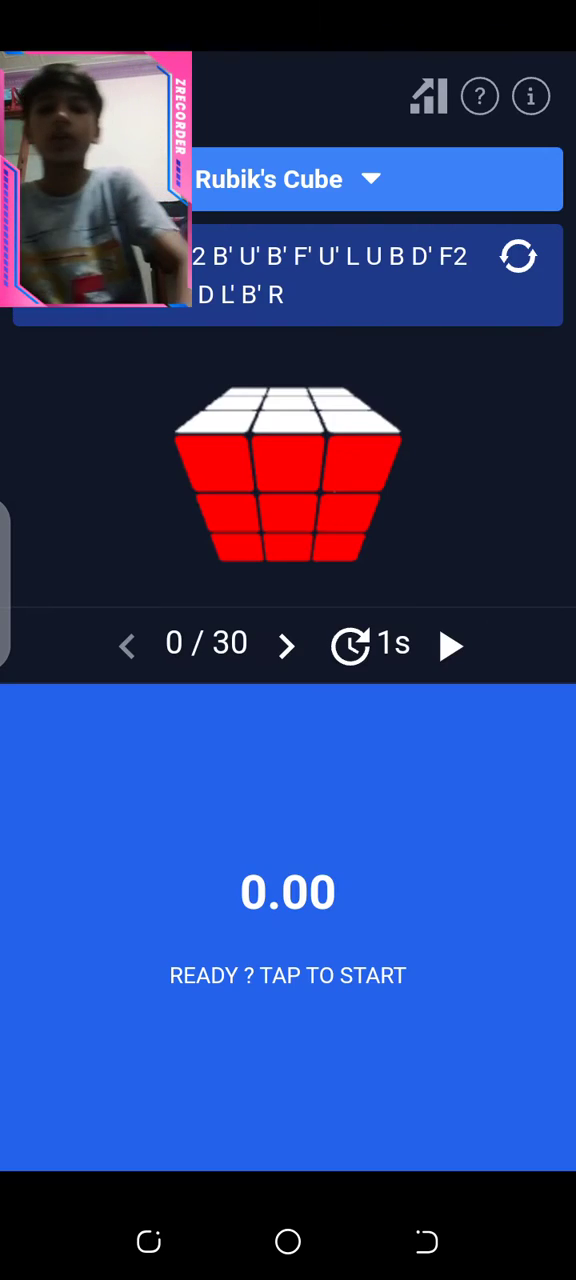